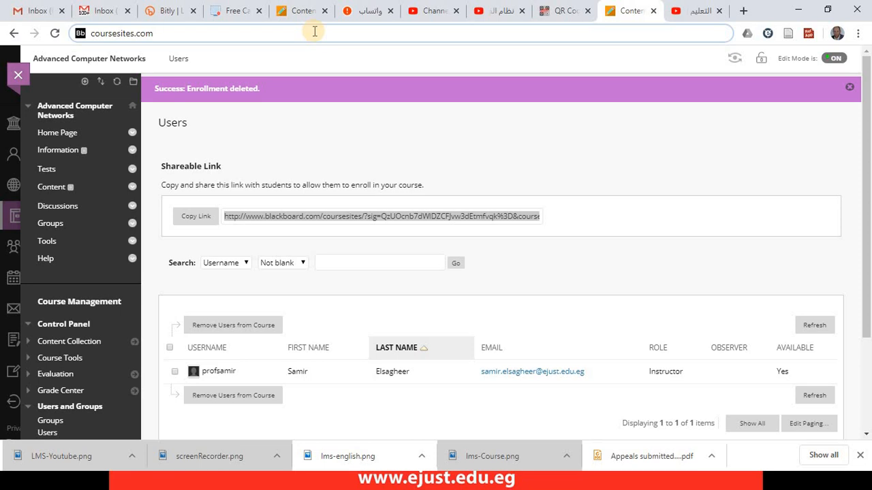
# - Select the address bar to navigate to the CourseSites home page
pyautogui.click(153, 33)
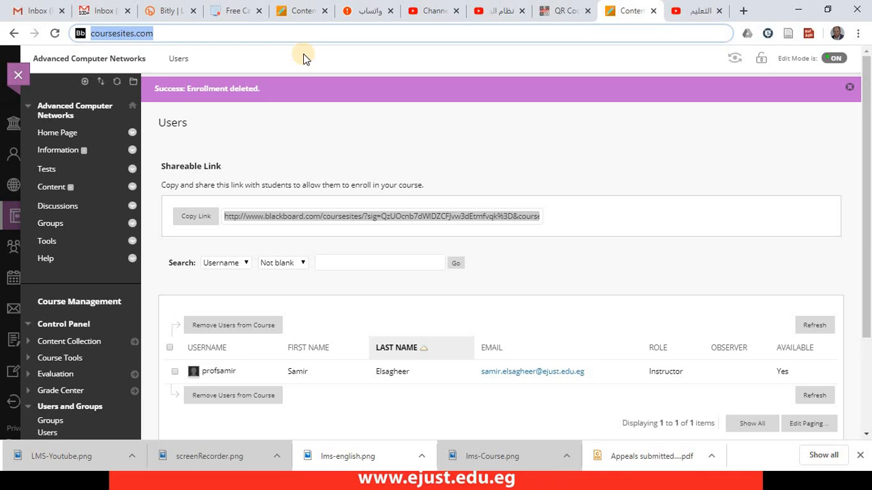
pyautogui.moveTo(200, 61)
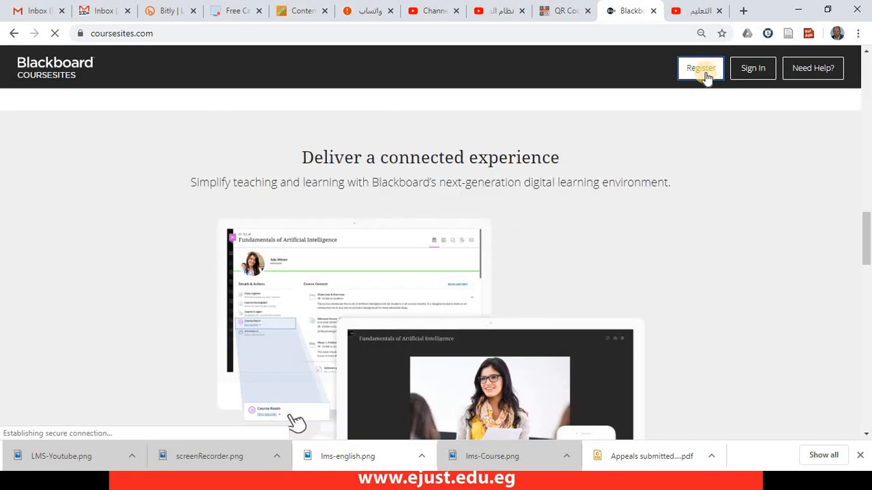
# - Begin account registration and choose Professor/Instructor as the registering role
pyautogui.click(700, 67)
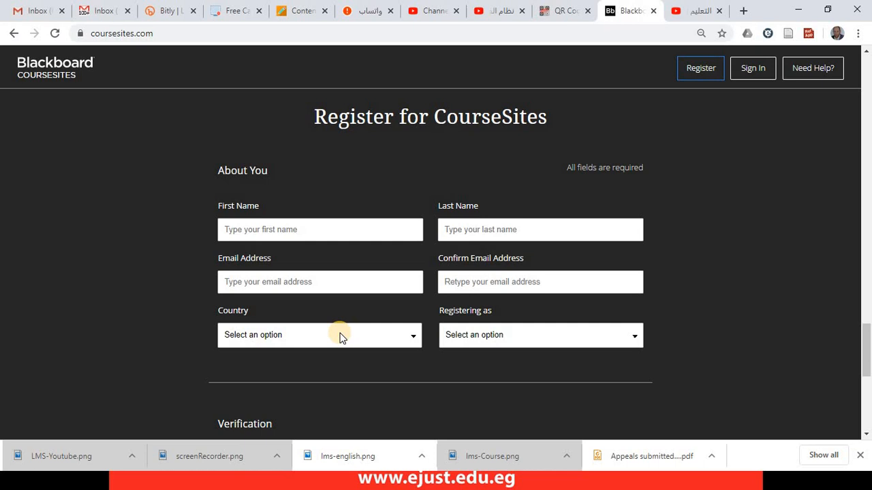
pyautogui.click(318, 334)
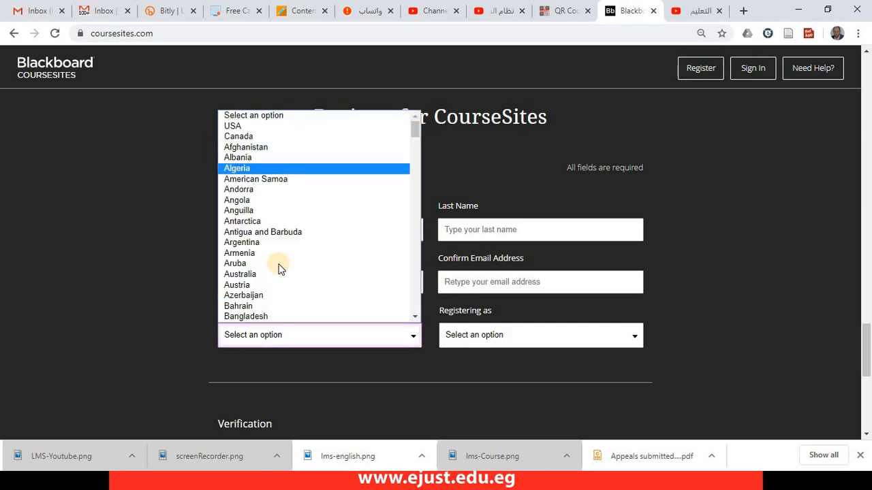
pyautogui.click(762, 289)
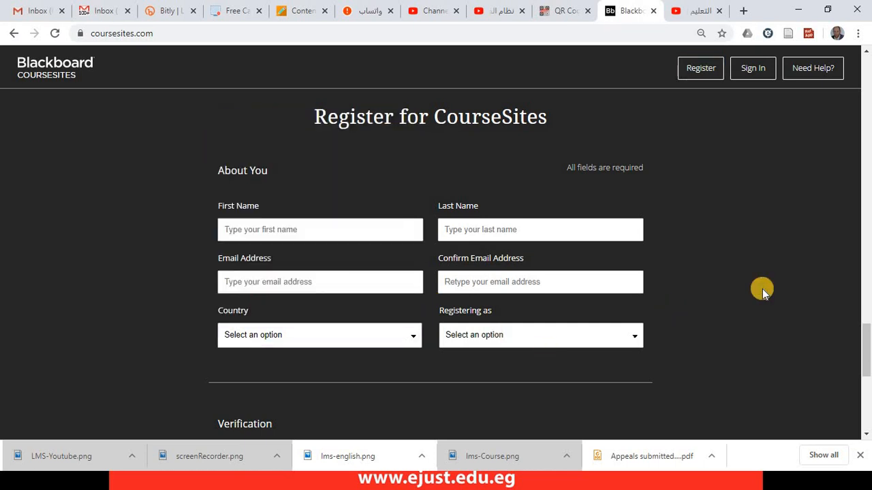
pyautogui.moveTo(690, 309)
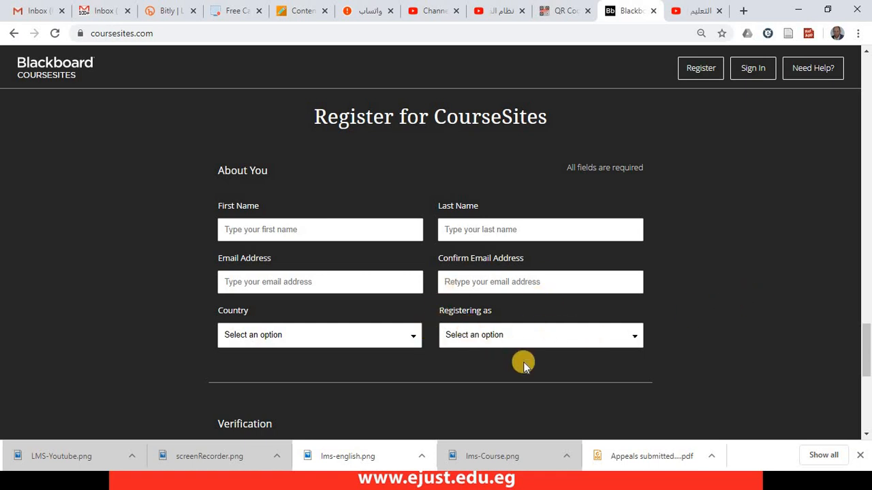
pyautogui.moveTo(545, 342)
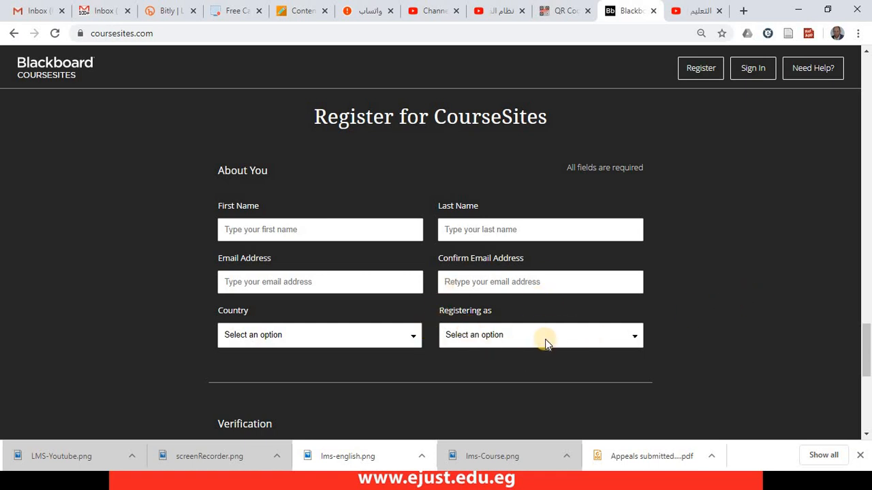
pyautogui.click(540, 334)
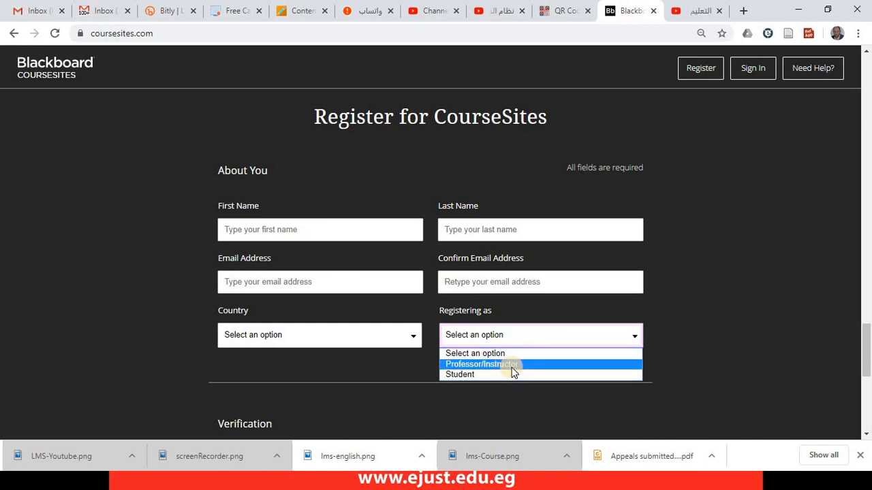
pyautogui.click(481, 364)
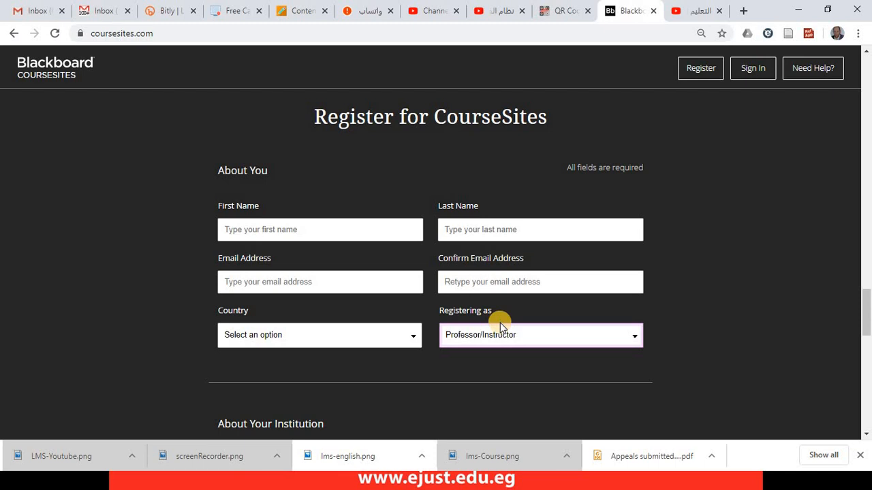
pyautogui.moveTo(716, 327)
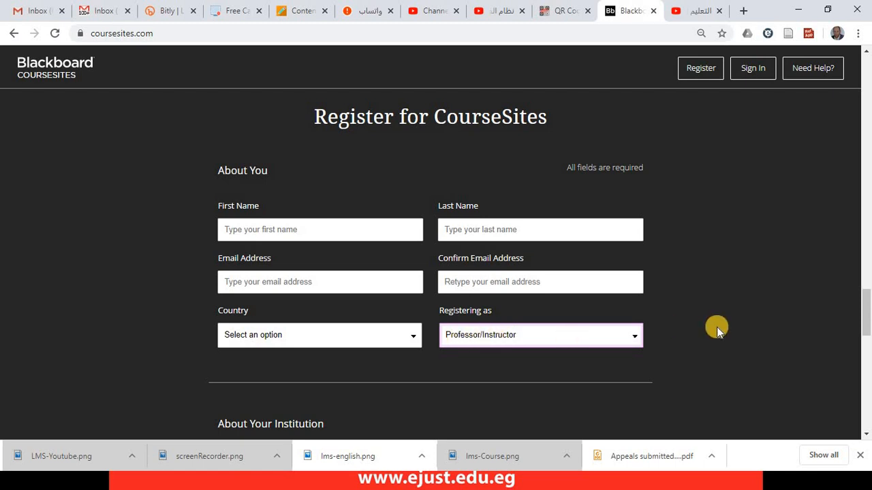
pyautogui.scroll(-3)
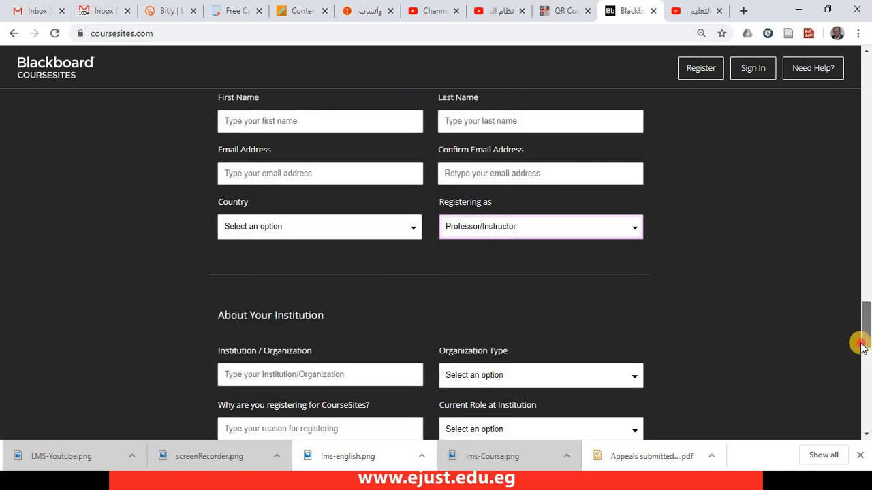
pyautogui.scroll(-3)
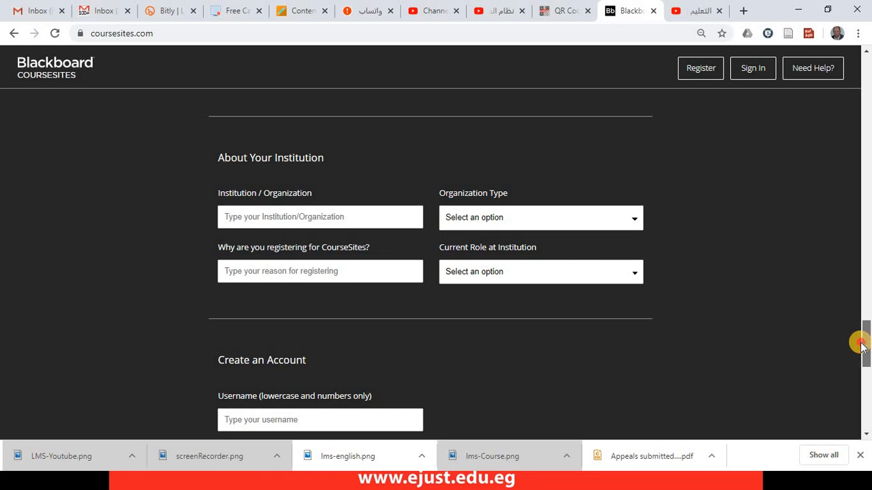
pyautogui.moveTo(114, 130)
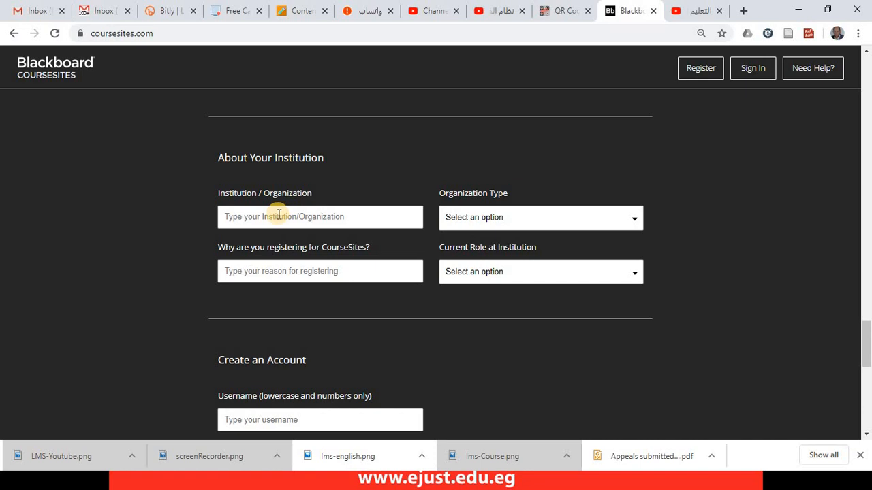
pyautogui.moveTo(491, 217)
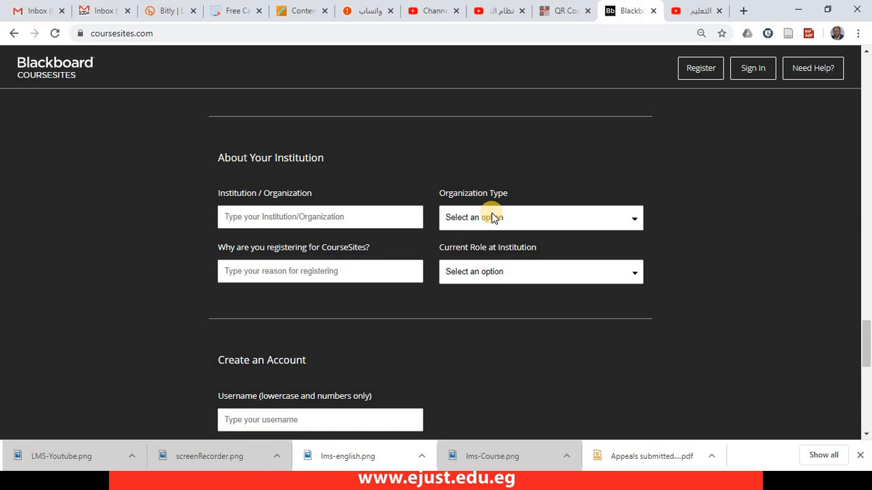
pyautogui.click(540, 217)
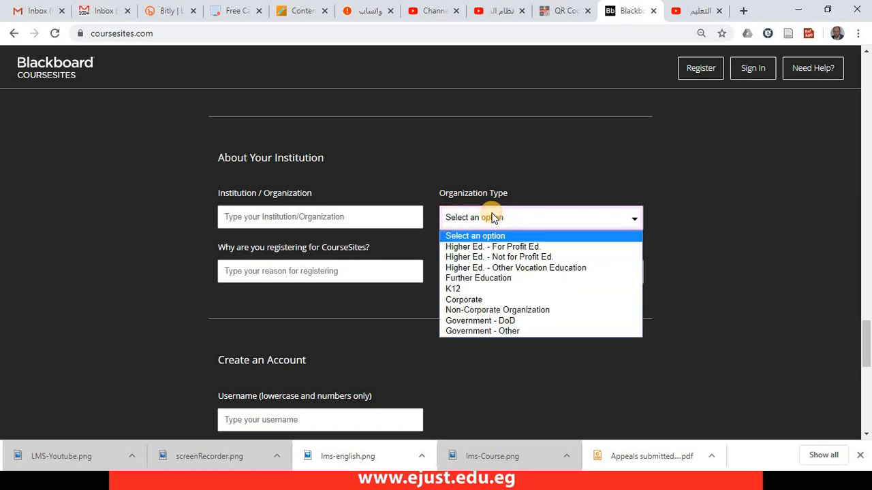
pyautogui.moveTo(492, 247)
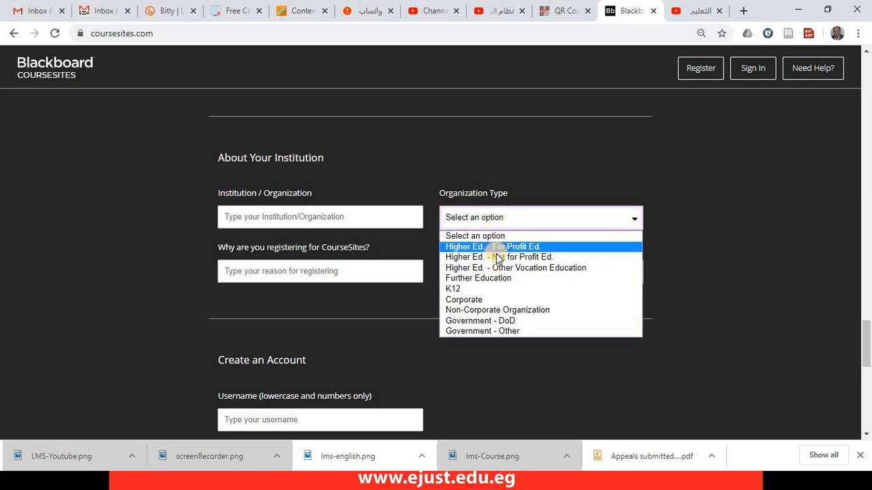
pyautogui.moveTo(499, 256)
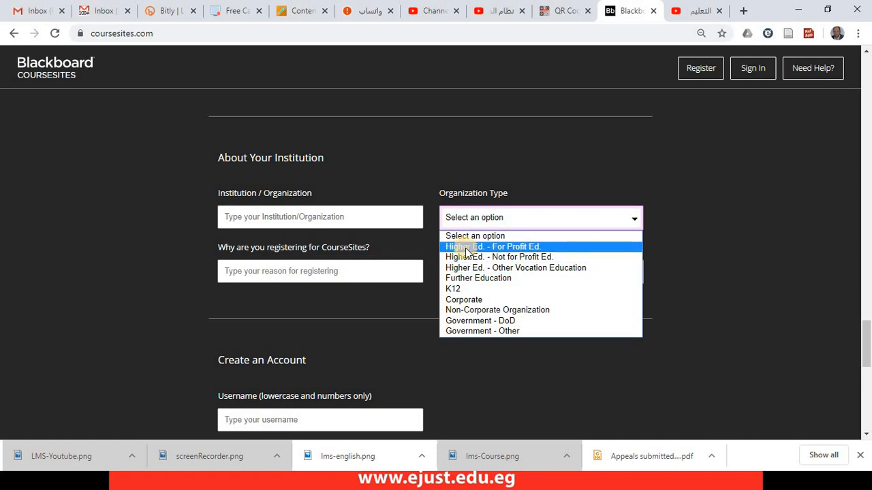
pyautogui.moveTo(507, 257)
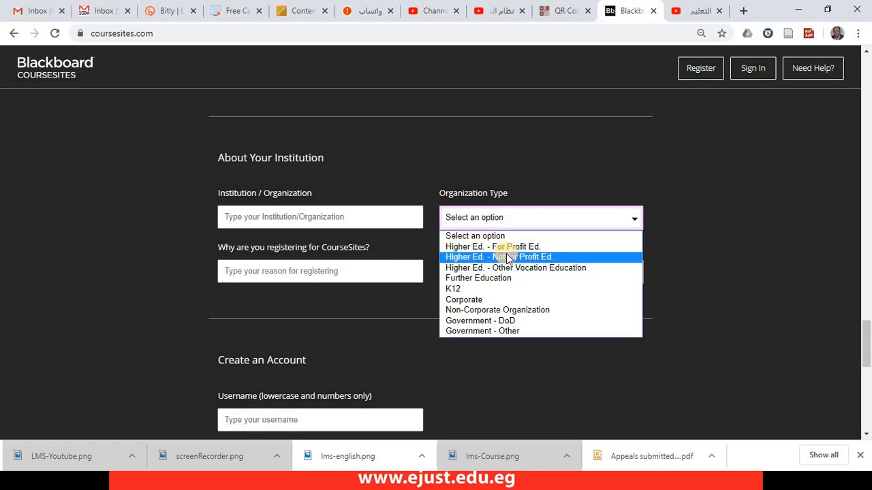
pyautogui.moveTo(492, 246)
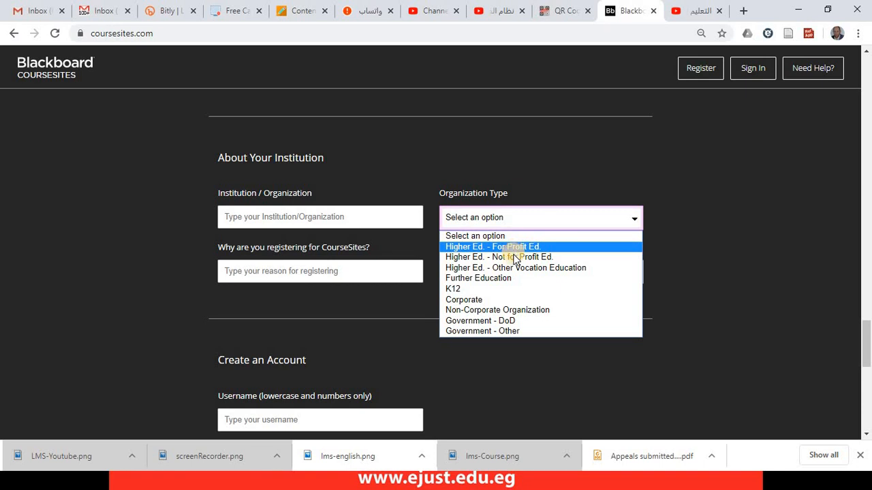
pyautogui.moveTo(511, 257)
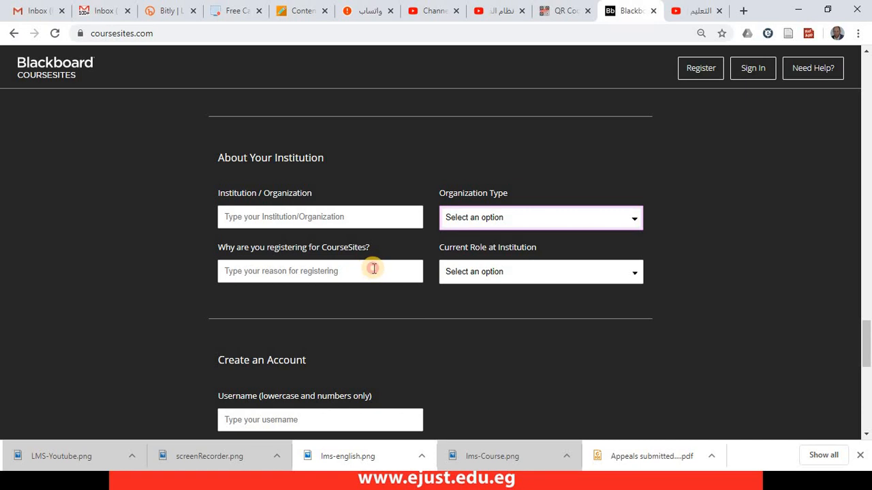
pyautogui.click(319, 271)
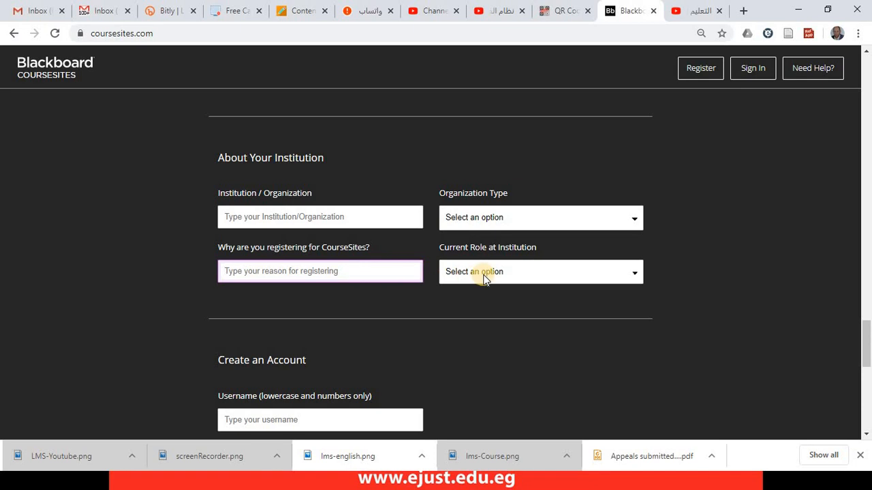
pyautogui.click(539, 271)
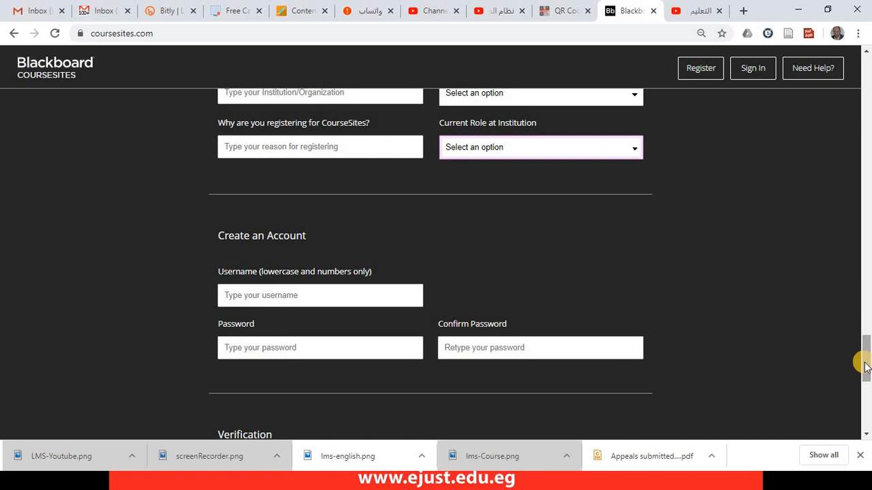
pyautogui.moveTo(349, 307)
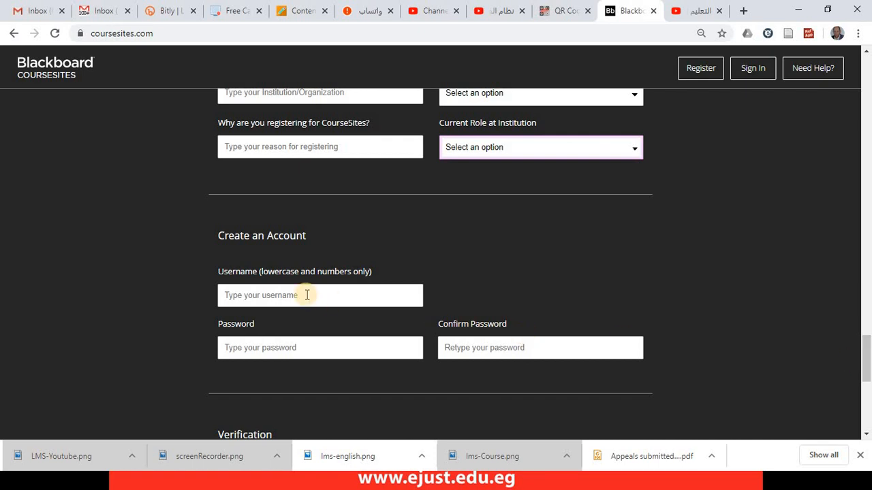
# - Enter profahmed1 as the account username and move to the Password field
pyautogui.click(319, 295)
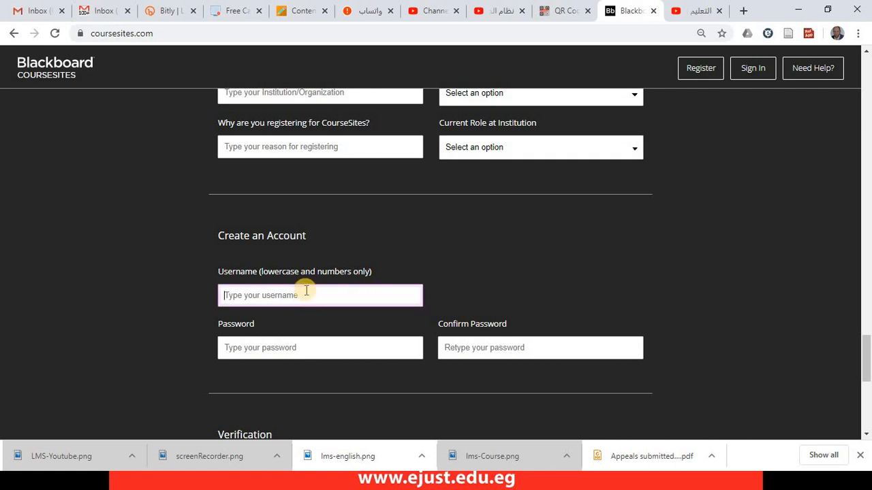
pyautogui.moveTo(258, 295)
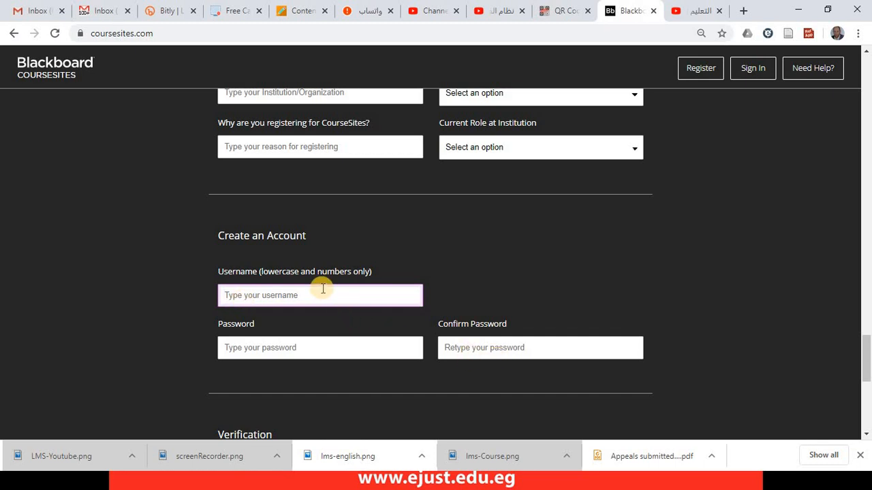
pyautogui.moveTo(265, 276)
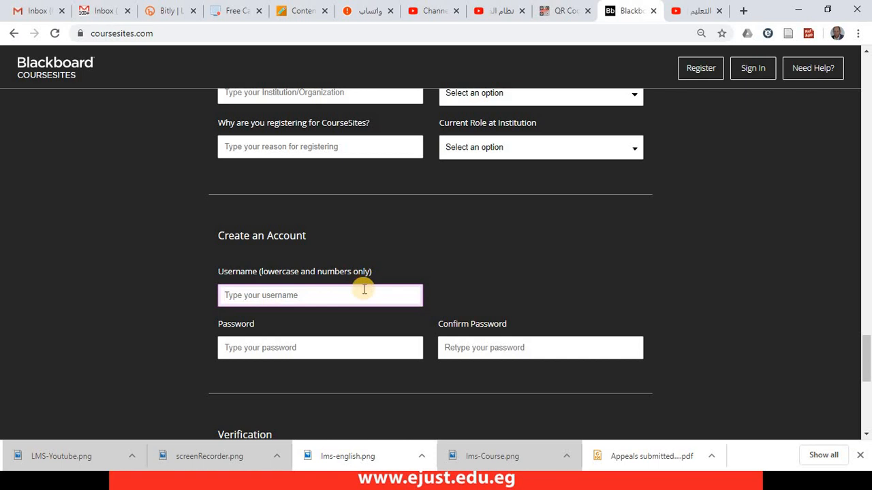
pyautogui.write('prof')
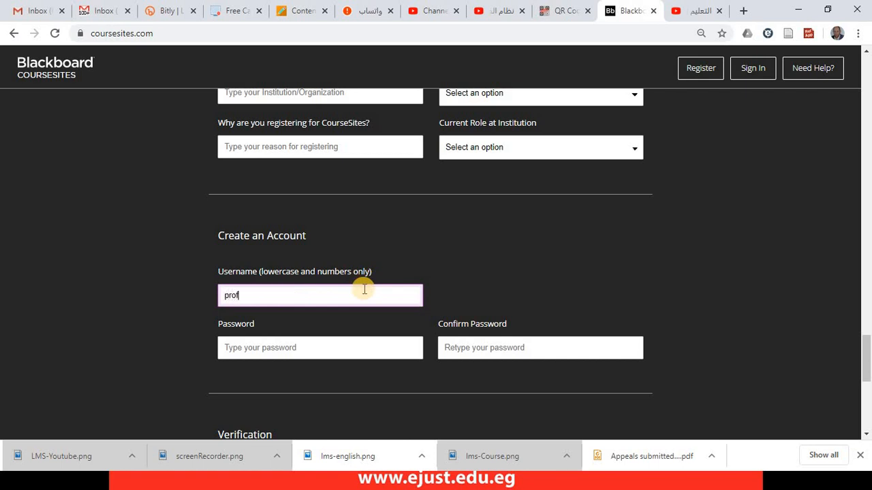
pyautogui.write('ahmed')
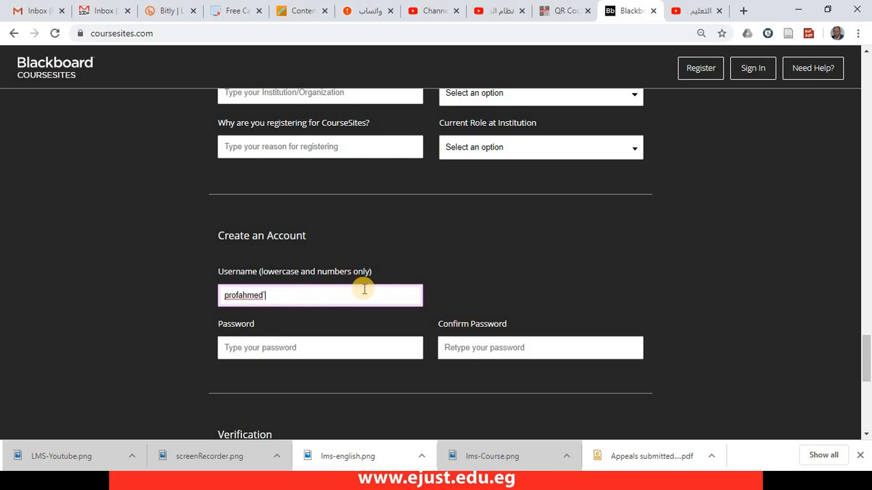
pyautogui.write('1')
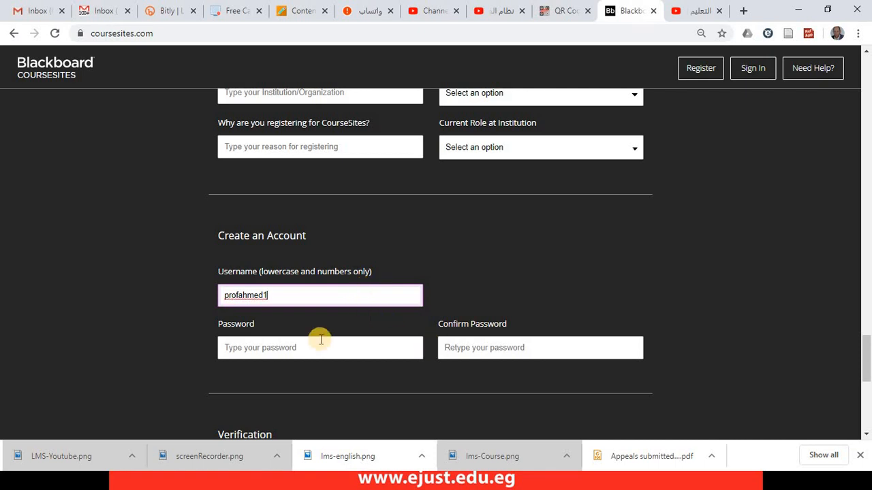
pyautogui.click(320, 348)
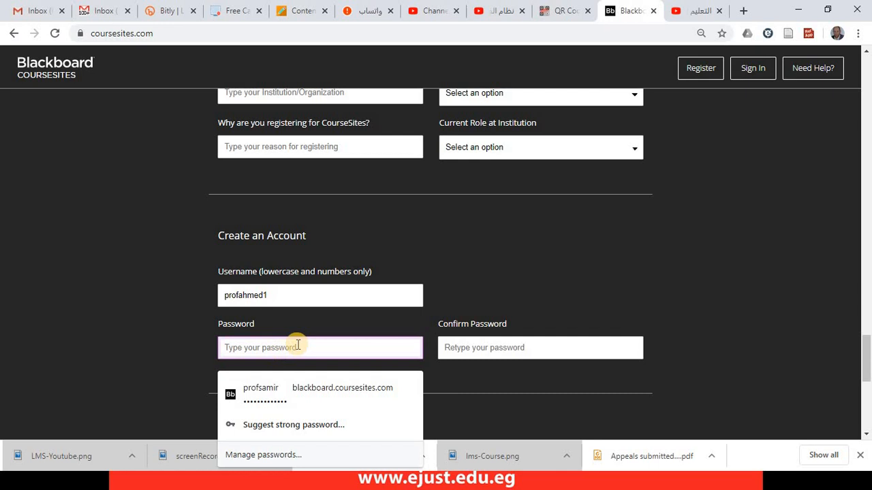
pyautogui.scroll(-3)
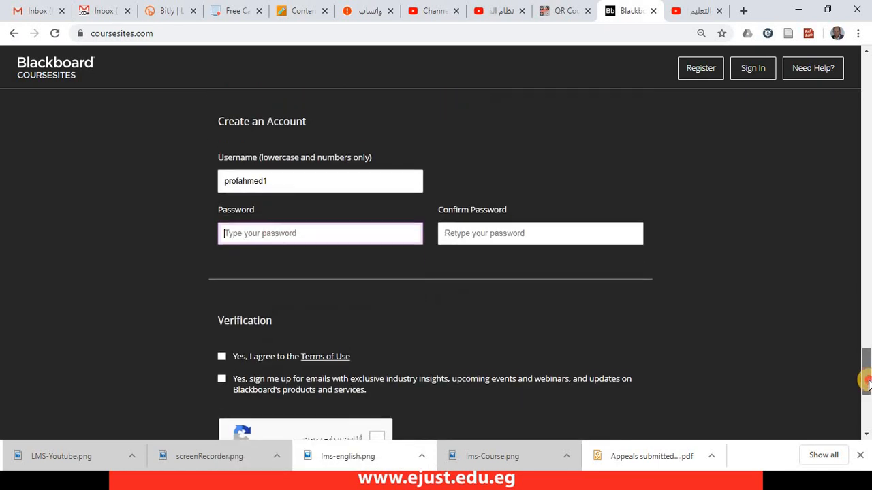
# - Agree to the Terms of Use, verify the reCAPTCHA, and submit the registration
pyautogui.scroll(-3)
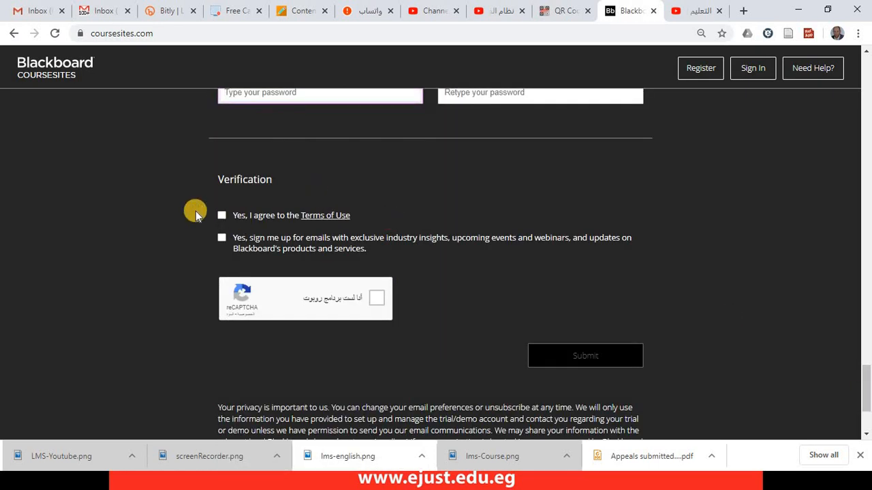
pyautogui.click(222, 215)
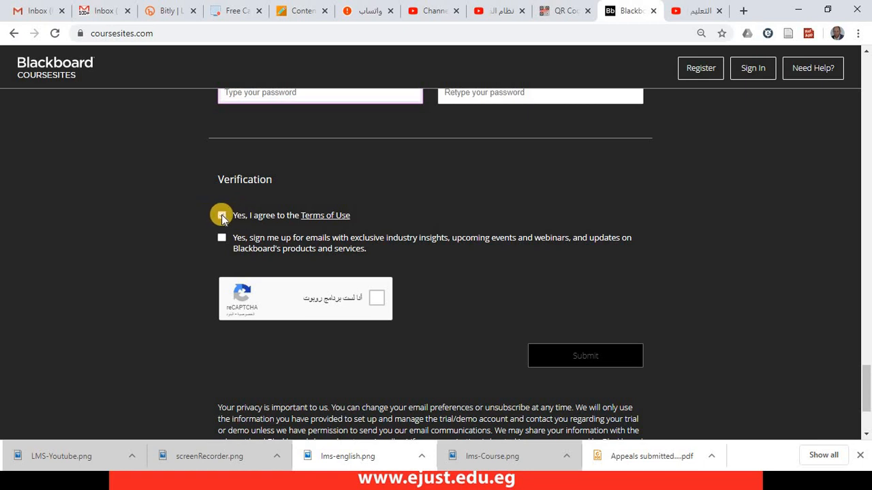
pyautogui.click(222, 215)
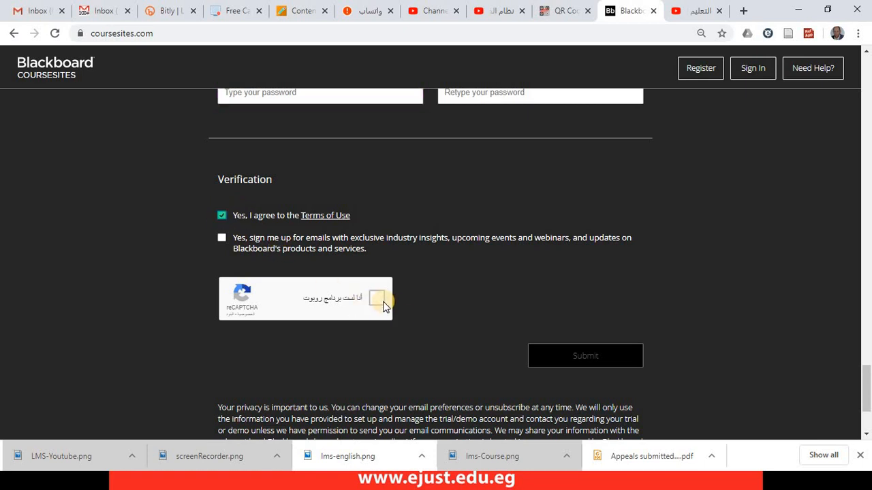
pyautogui.click(377, 298)
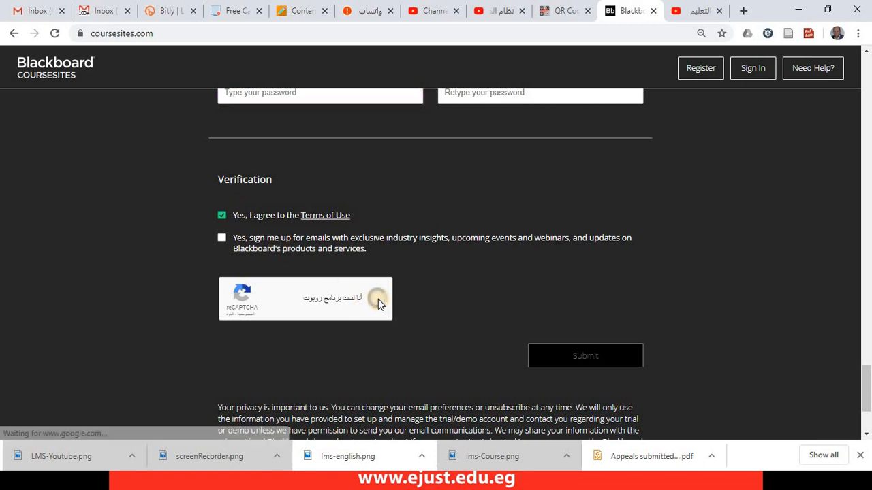
pyautogui.click(379, 298)
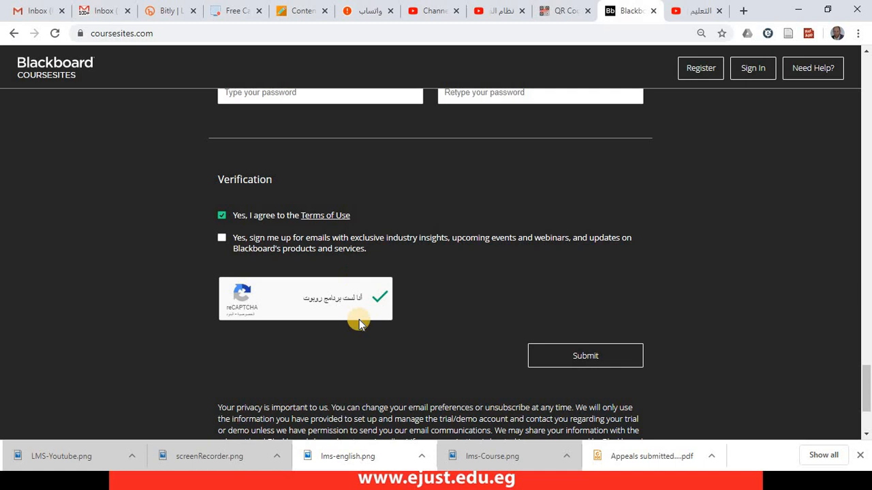
pyautogui.moveTo(492, 344)
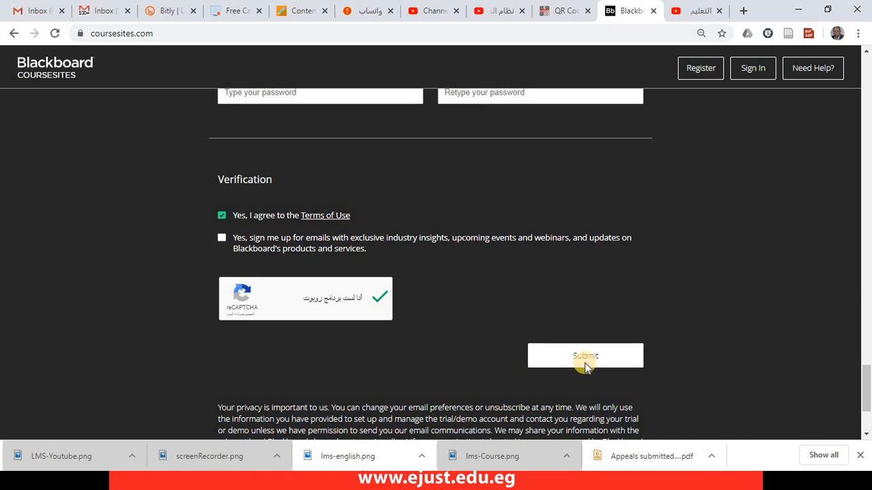
pyautogui.click(584, 355)
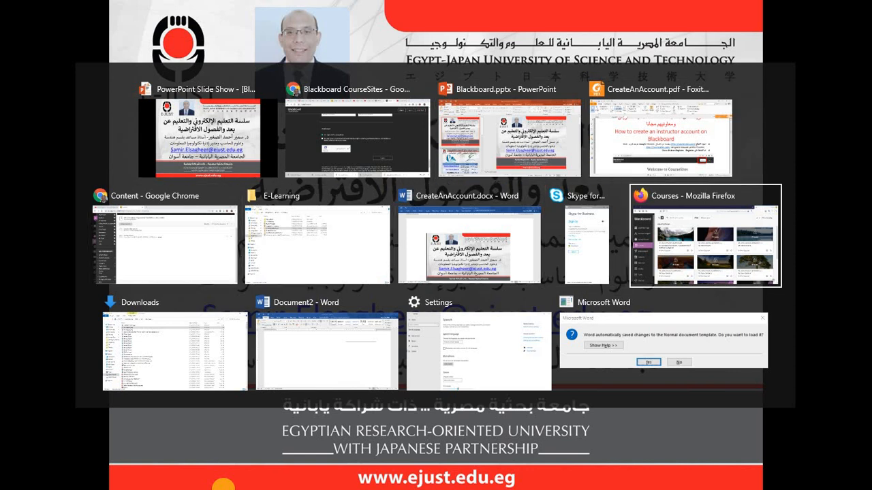
# - Switch to the 'Courses - Mozilla Firefox' window from the task switcher
pyautogui.click(704, 235)
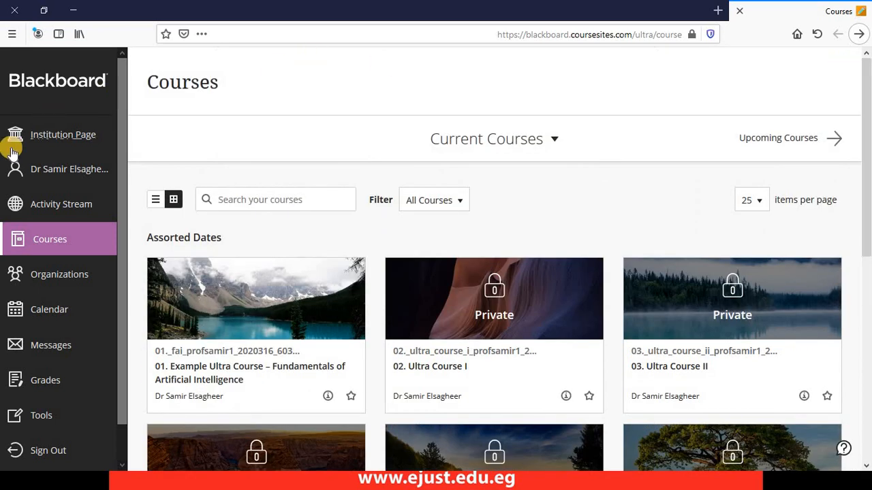
pyautogui.moveTo(66, 225)
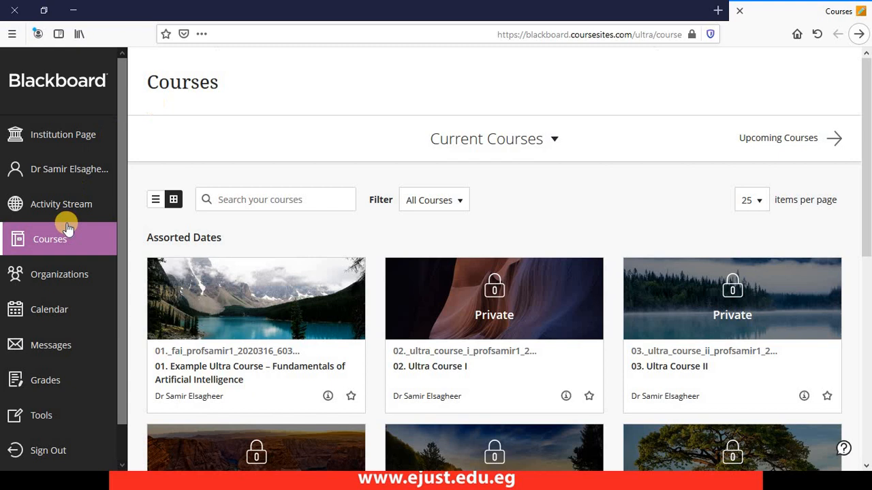
pyautogui.scroll(-3)
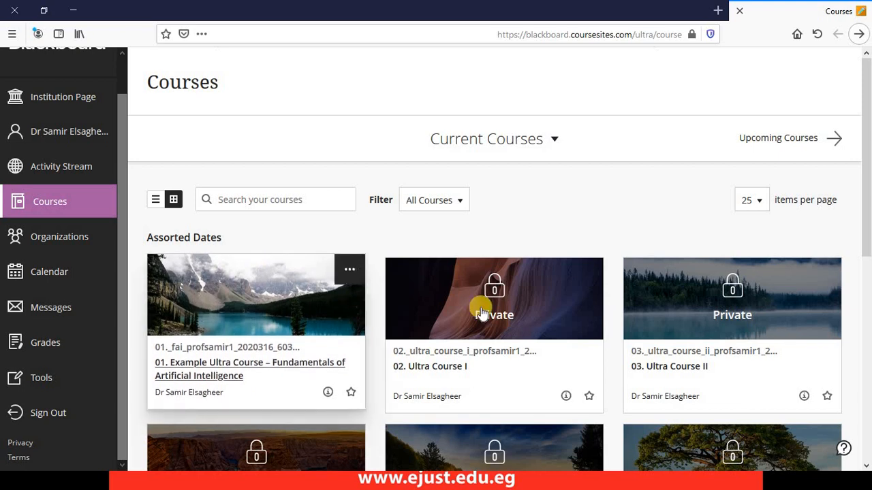
pyautogui.moveTo(640, 339)
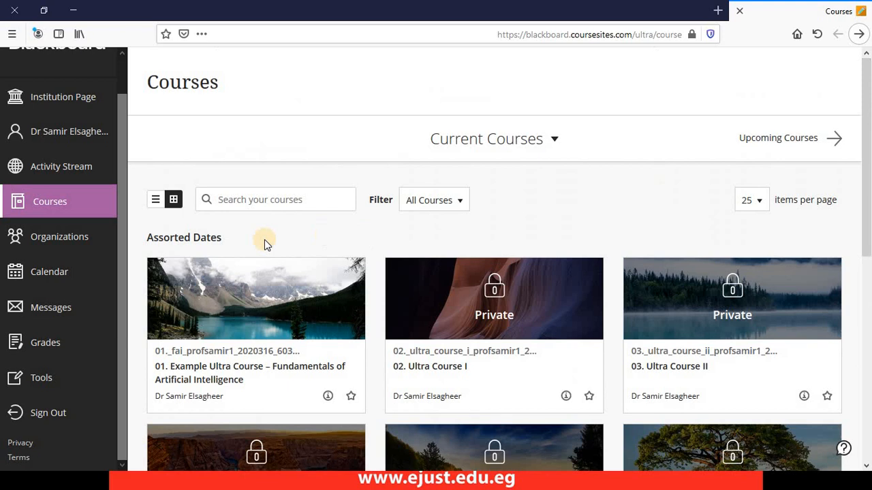
pyautogui.click(156, 199)
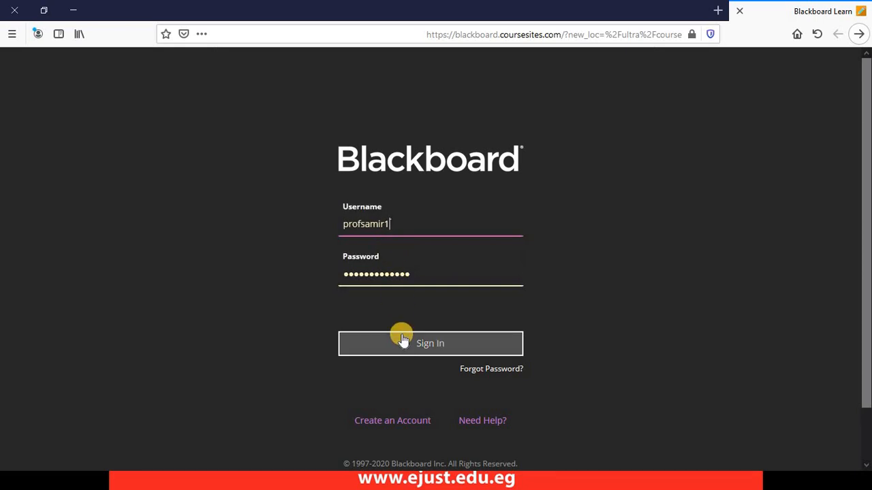
# - Sign in as profsamir1 and return to the Courses page
pyautogui.click(430, 343)
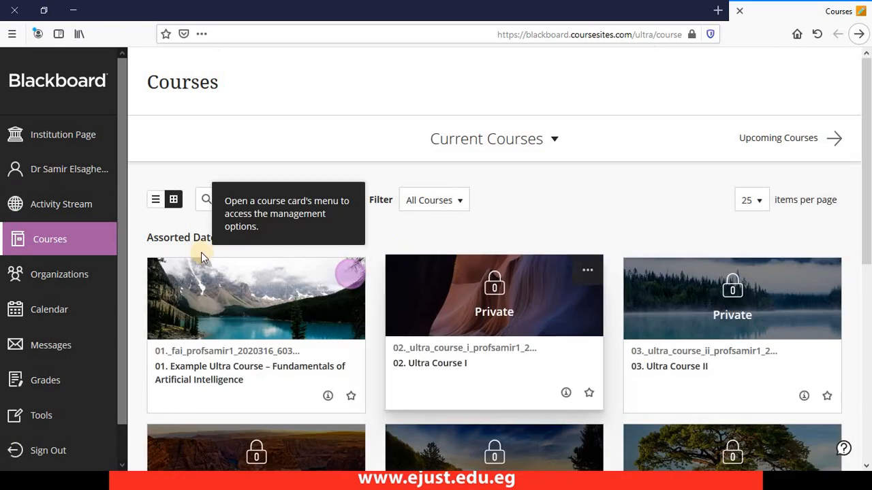
pyautogui.click(155, 199)
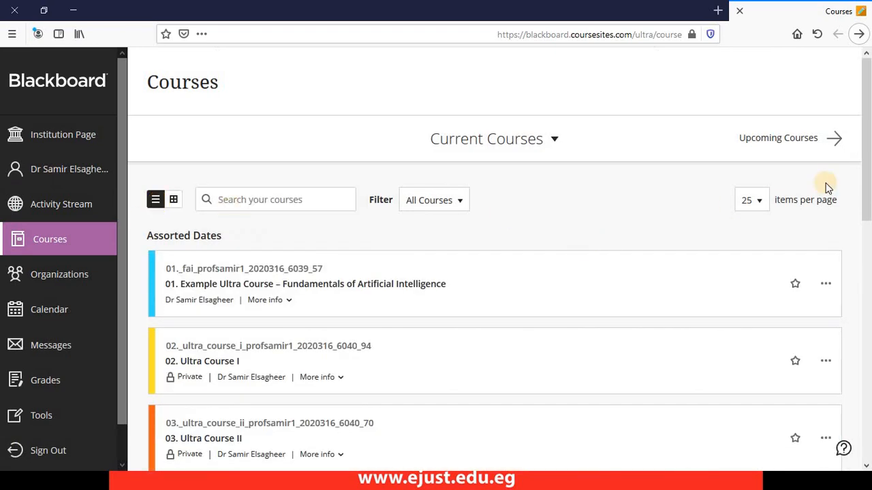
pyautogui.scroll(-3)
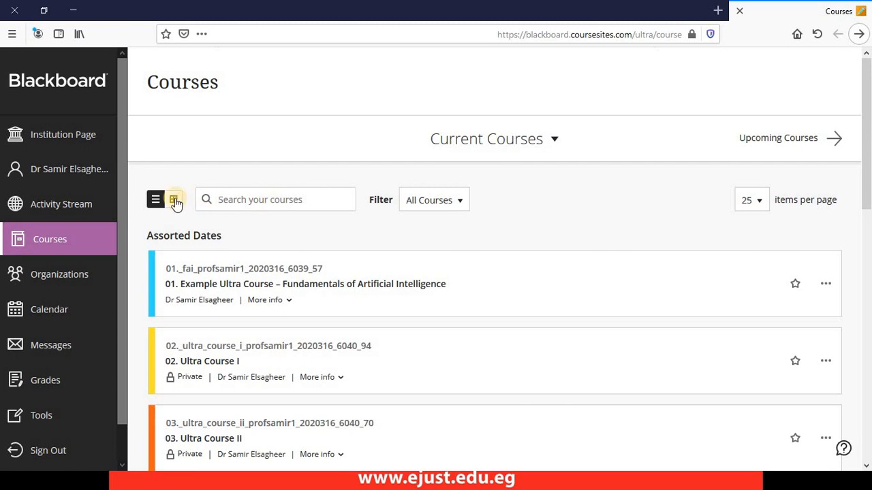
pyautogui.click(173, 200)
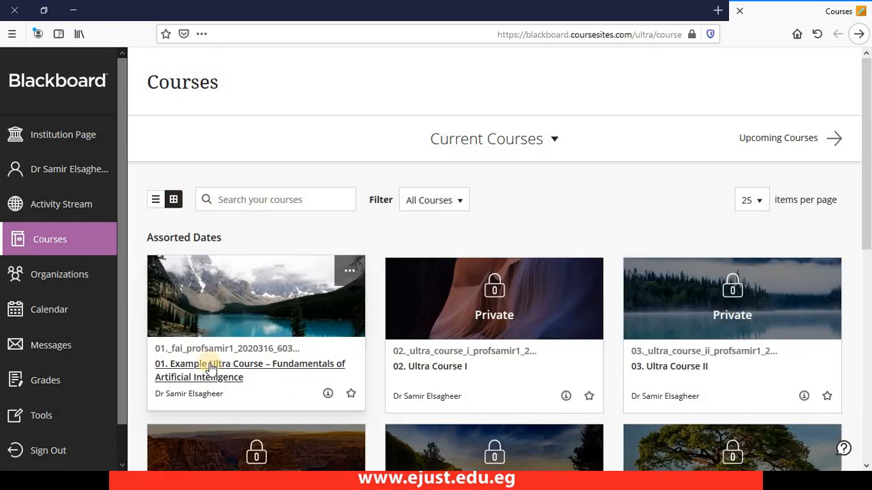
pyautogui.scroll(-3)
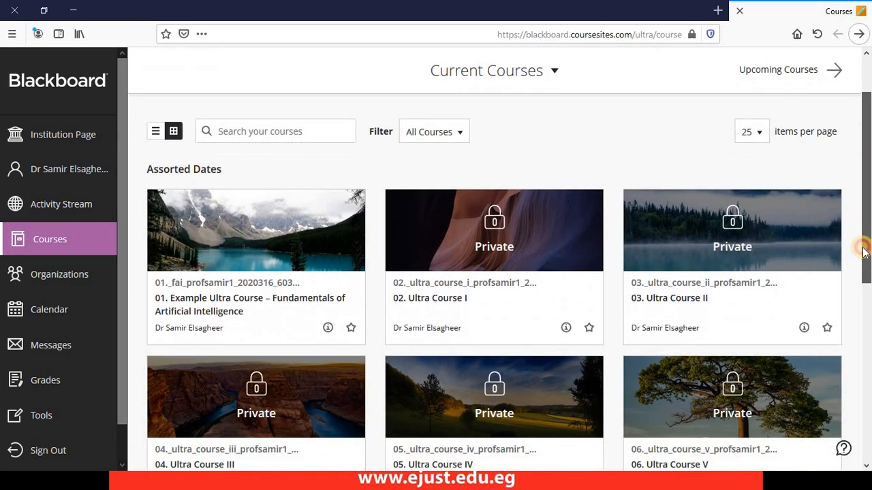
pyautogui.scroll(-3)
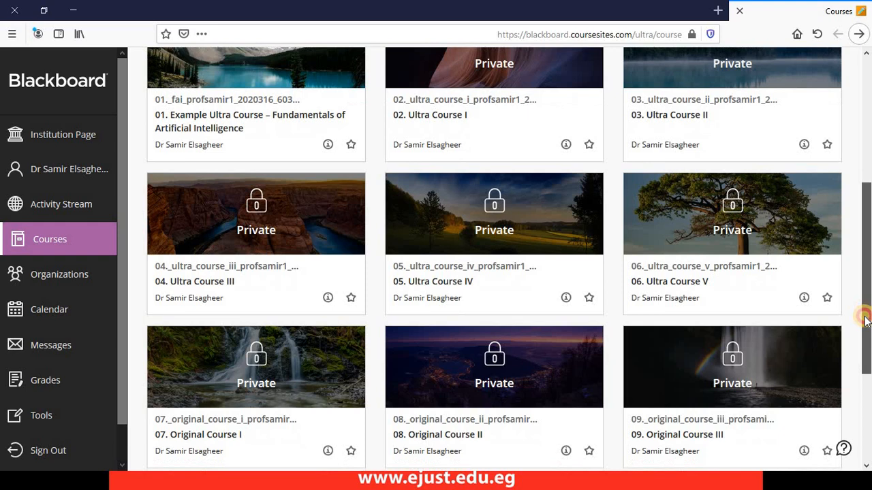
pyautogui.scroll(-3)
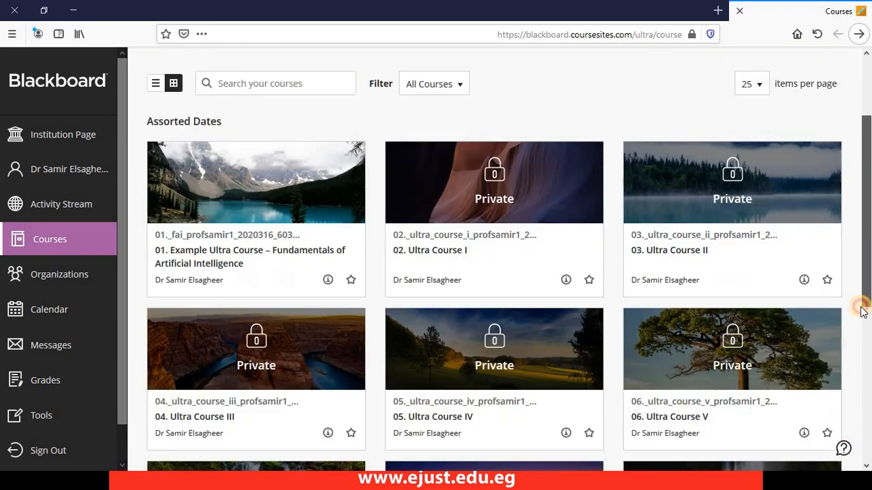
pyautogui.scroll(-3)
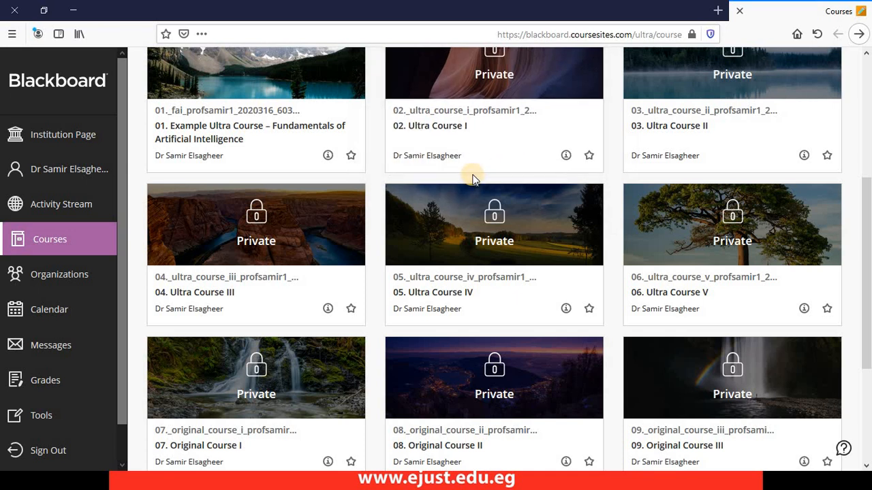
pyautogui.moveTo(491, 179)
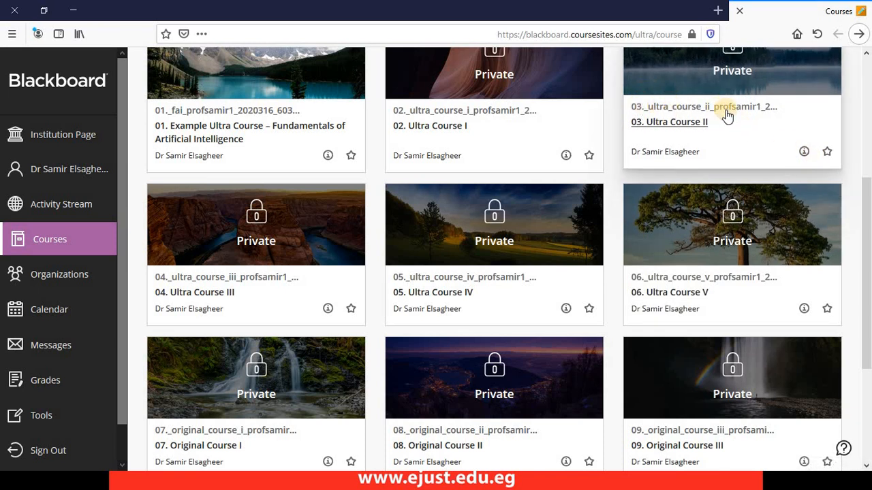
pyautogui.moveTo(689, 156)
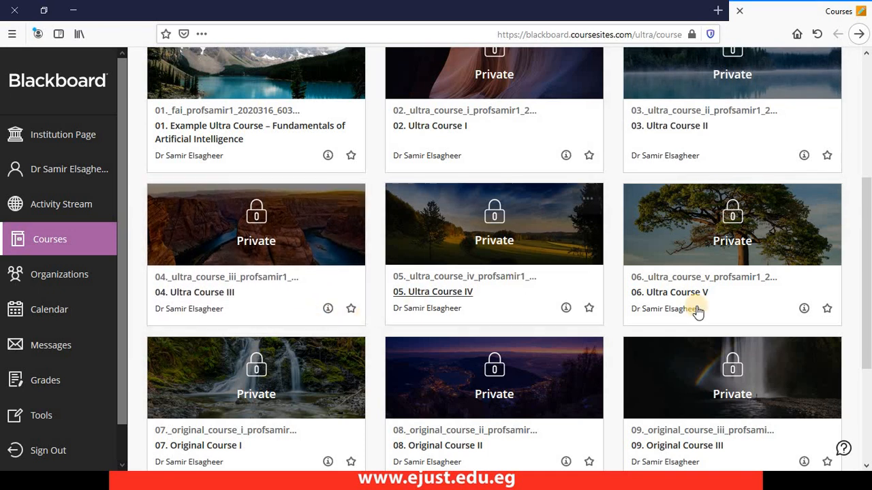
pyautogui.scroll(-3)
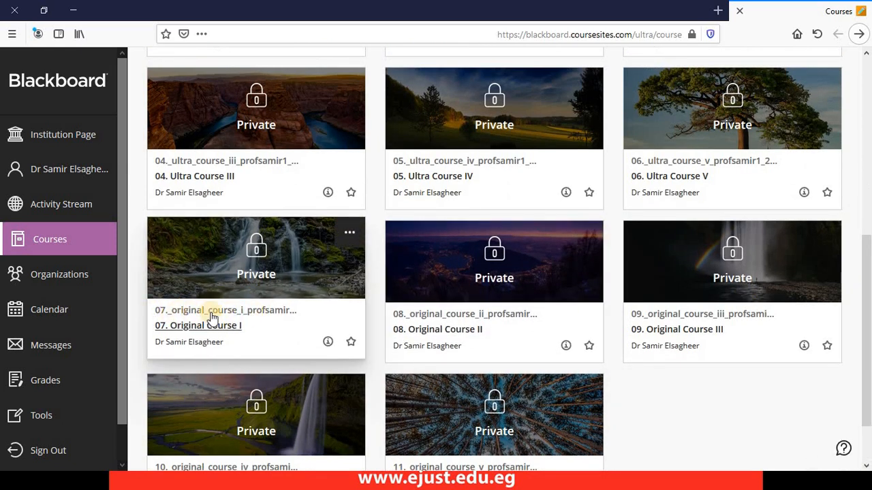
pyautogui.moveTo(245, 317)
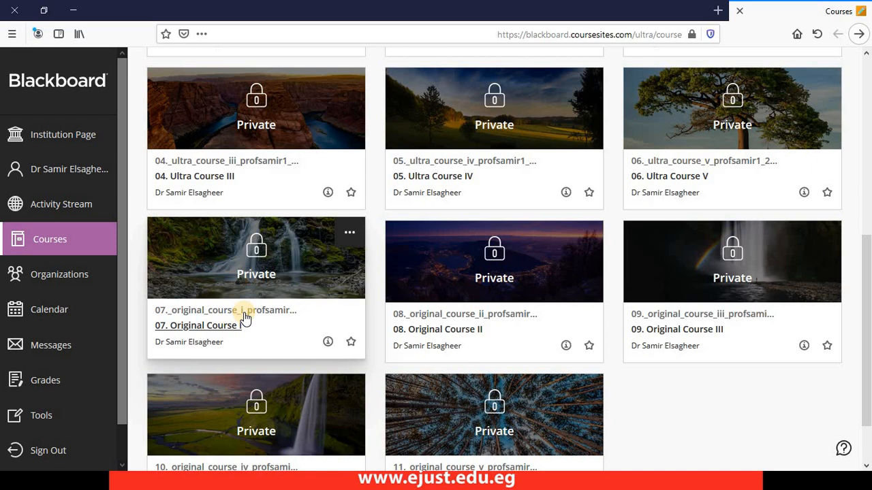
pyautogui.moveTo(318, 363)
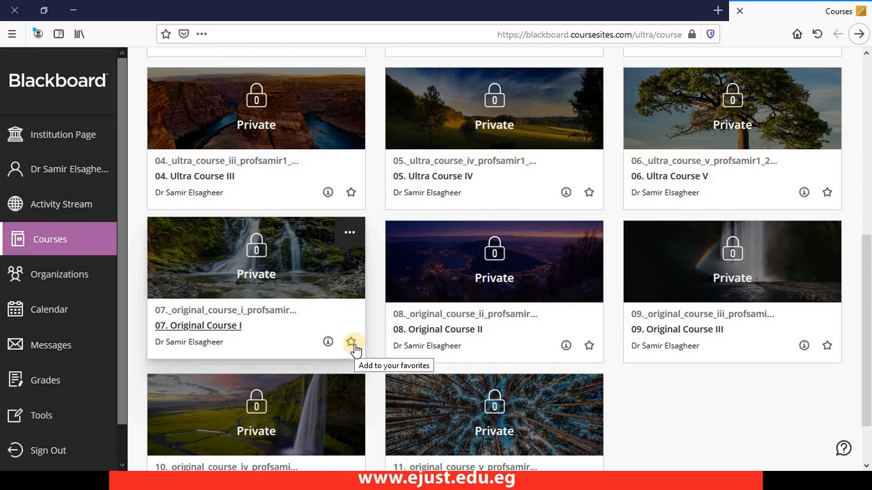
pyautogui.moveTo(260, 334)
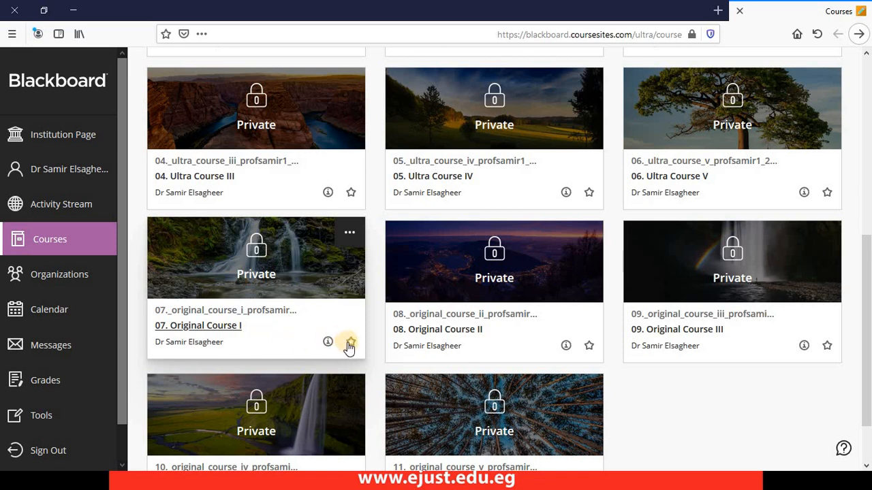
# - Star 07. Original Course I so it appears in the Favorites section
pyautogui.click(349, 343)
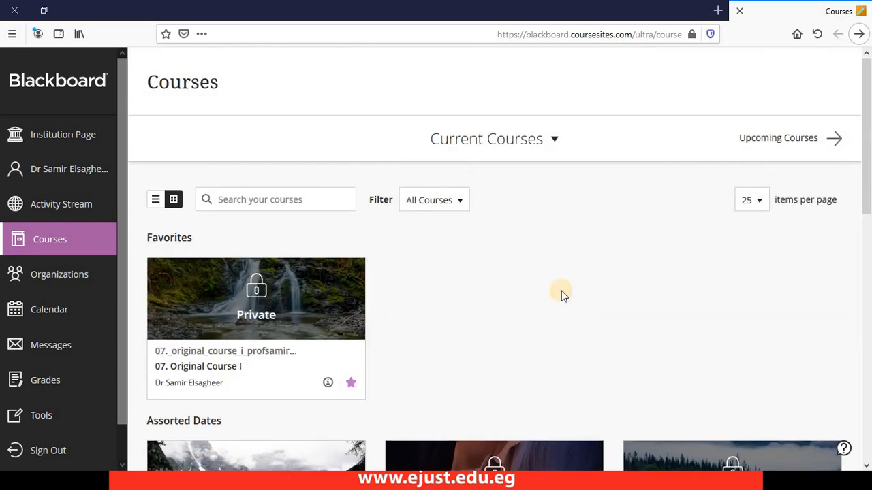
pyautogui.scroll(-3)
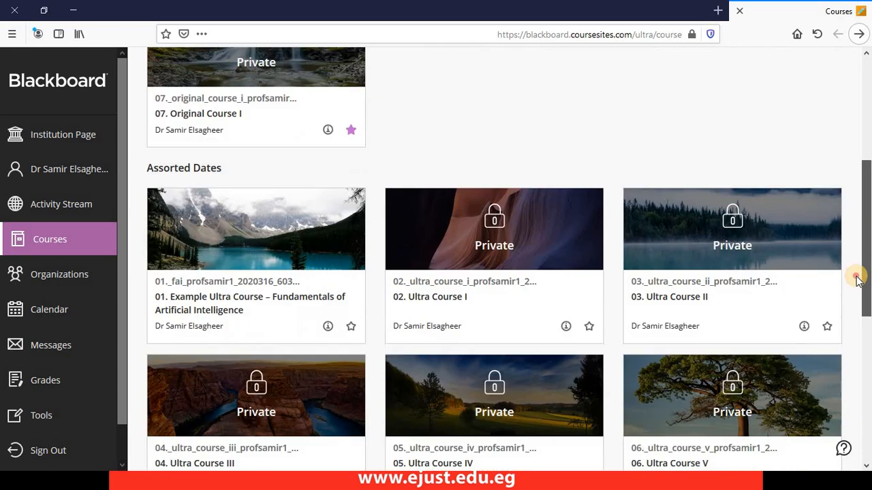
pyautogui.scroll(-3)
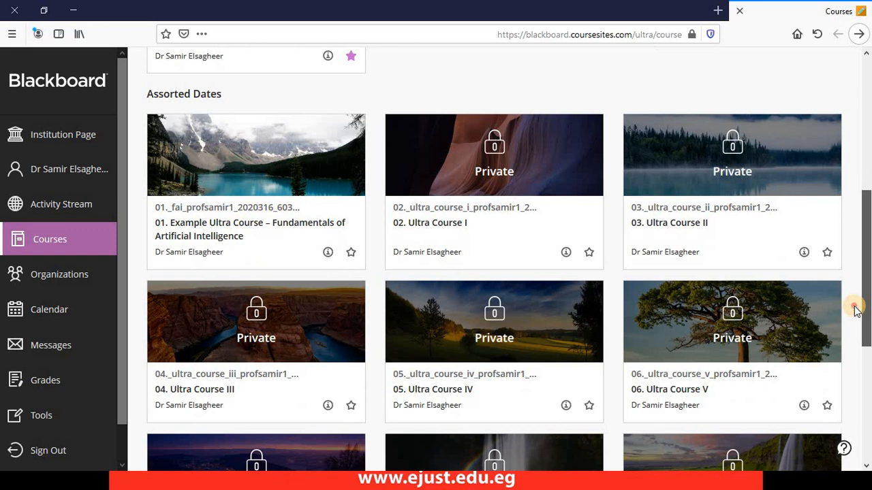